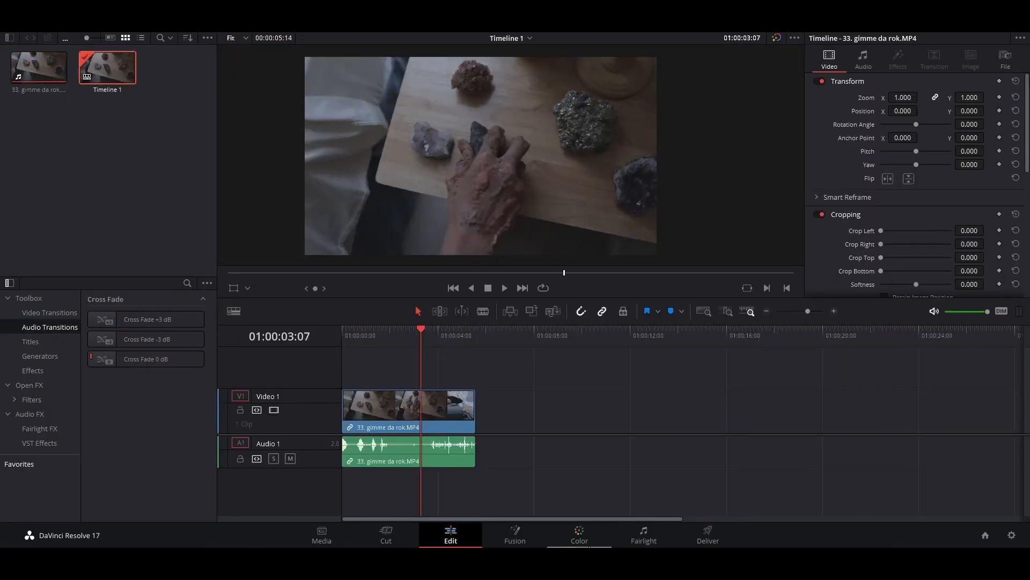
# Switch the clip from the Edit page to the Color page for grading.
pyautogui.click(578, 535)
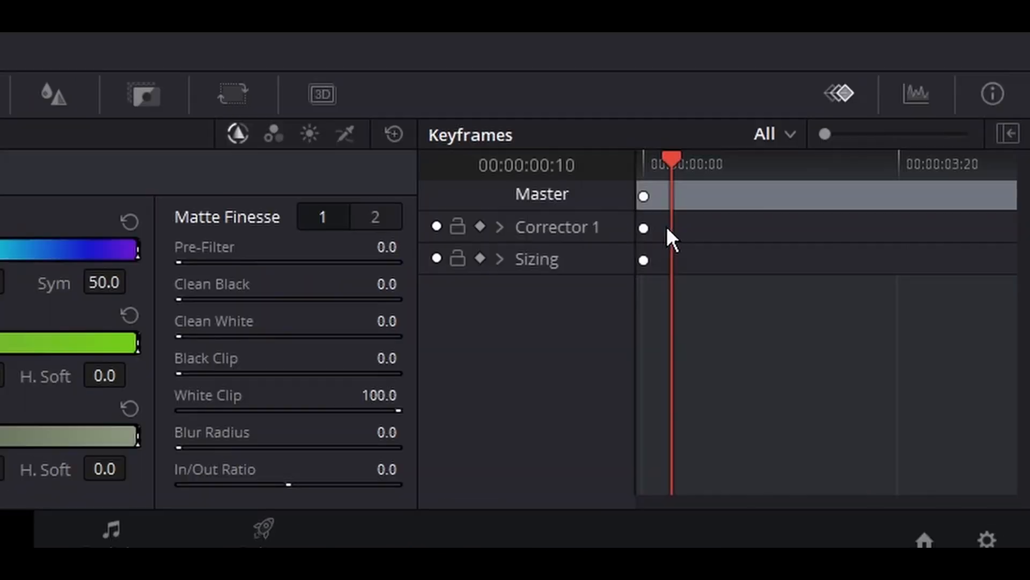
pyautogui.rightClick(670, 236)
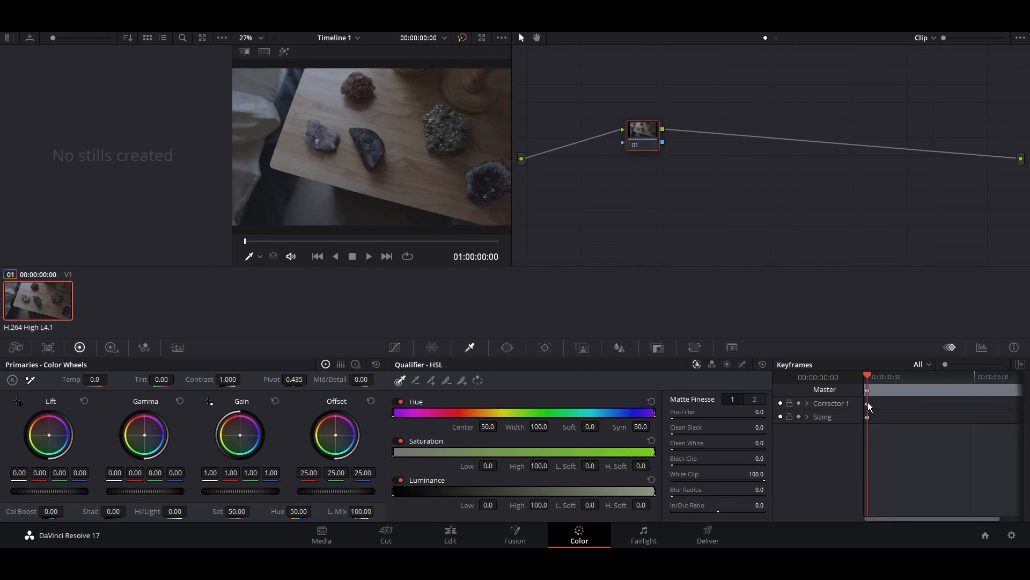
# Add a dynamic keyframe on Corrector 1 at the clip's start, with gain lowered to 0.32.
pyautogui.rightClick(867, 405)
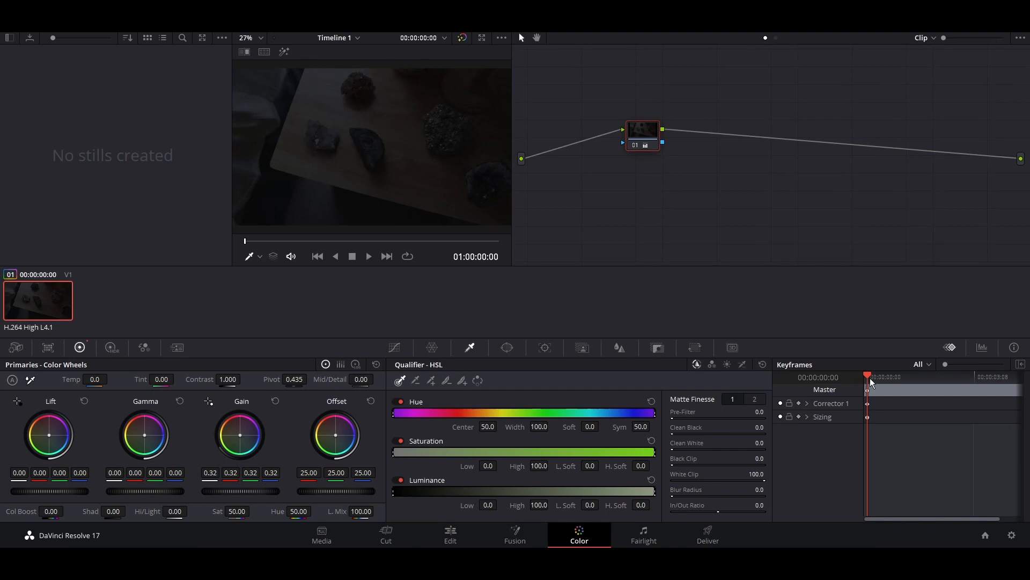
# Add a second dynamic keyframe at 00:00:00:20 on Corrector 1, graded toward magenta.
pyautogui.rightClick(891, 387)
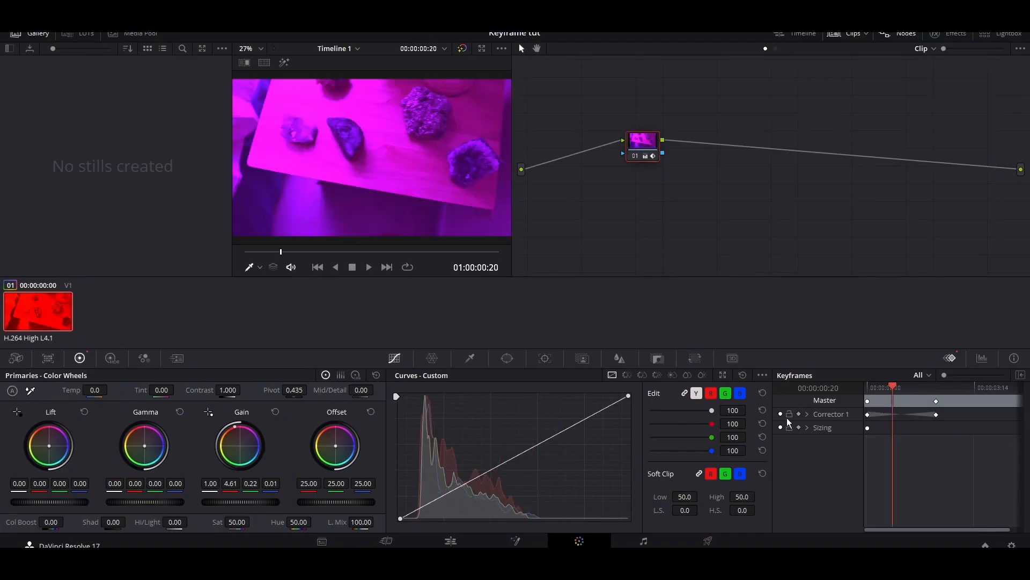
# Toggle Corrector 1 to compare the grade, then expand it into its individual keyframe tracks.
pyautogui.click(781, 414)
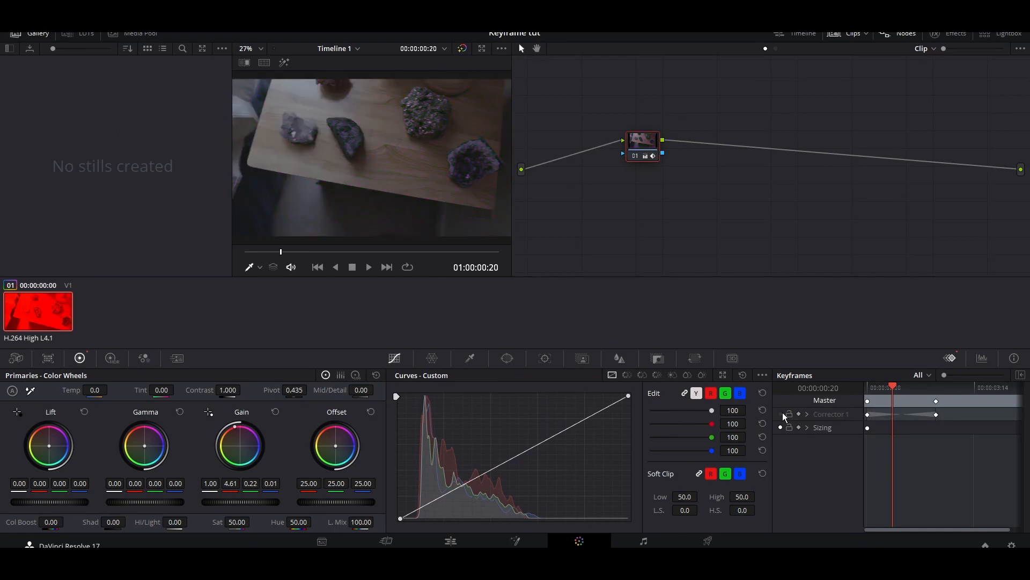
pyautogui.click(788, 414)
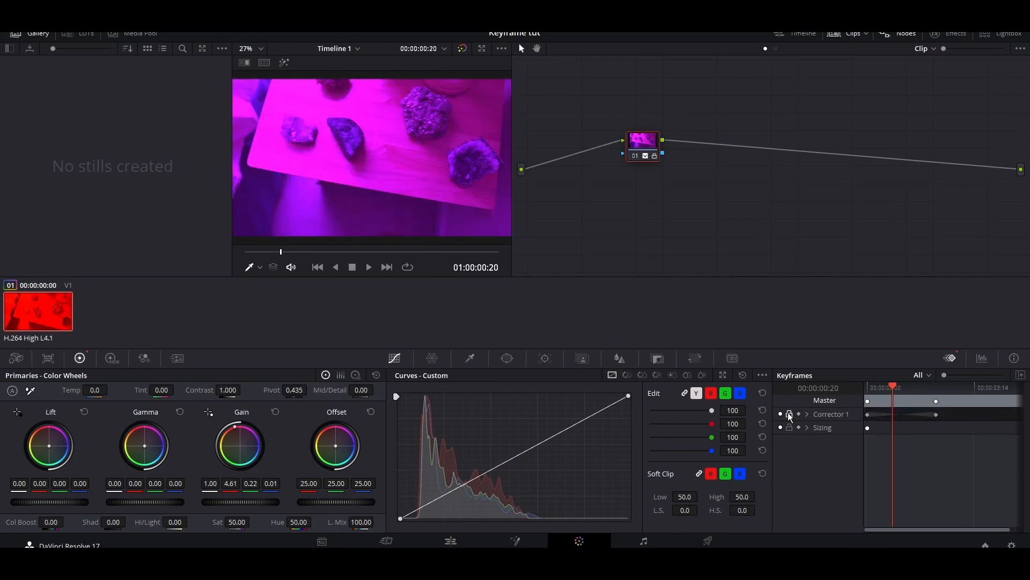
pyautogui.click(789, 414)
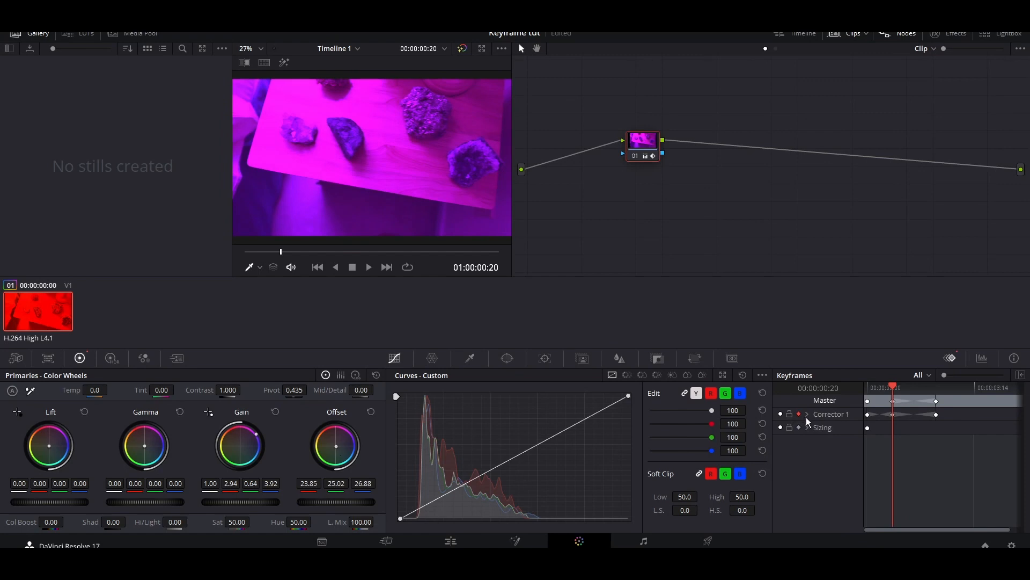
pyautogui.click(807, 414)
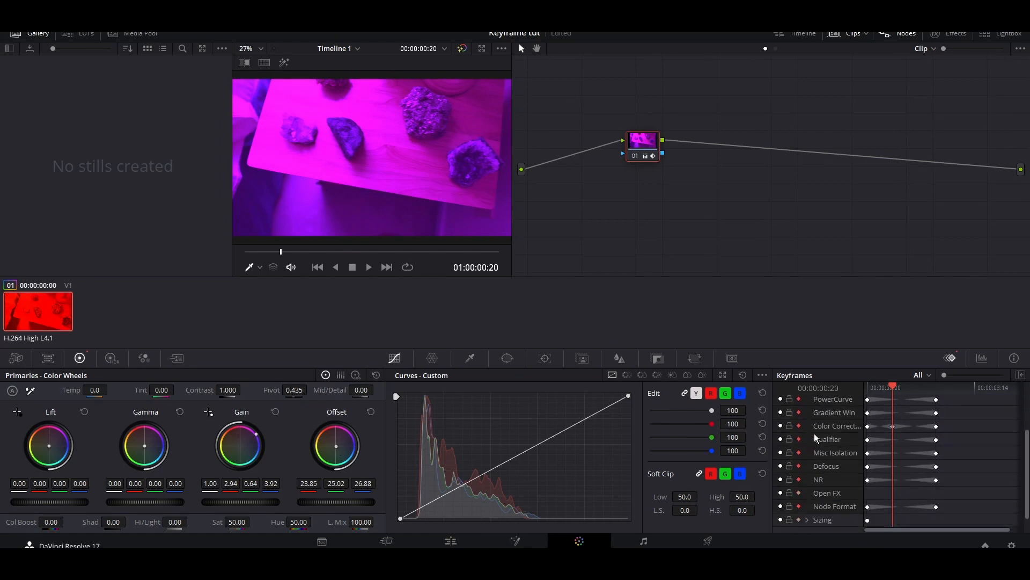